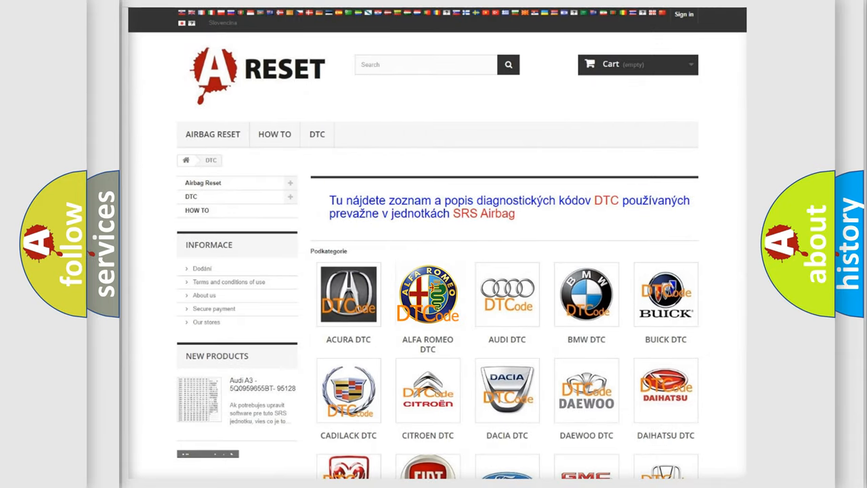
Step: Browse the Alfa Romeo DTC list down to the B01 codes around B0119-68
{"action": "left_click", "coordinate": [428, 294]}
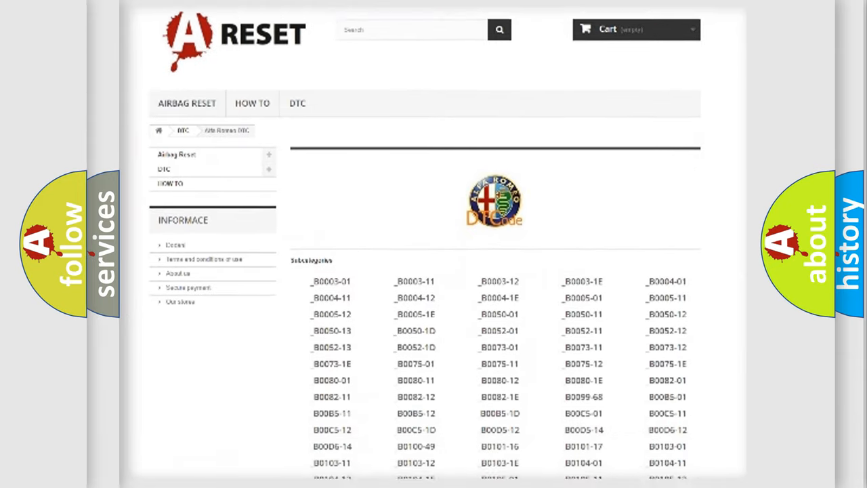
{"action": "scroll", "scroll_direction": "down", "scroll_amount": 3}
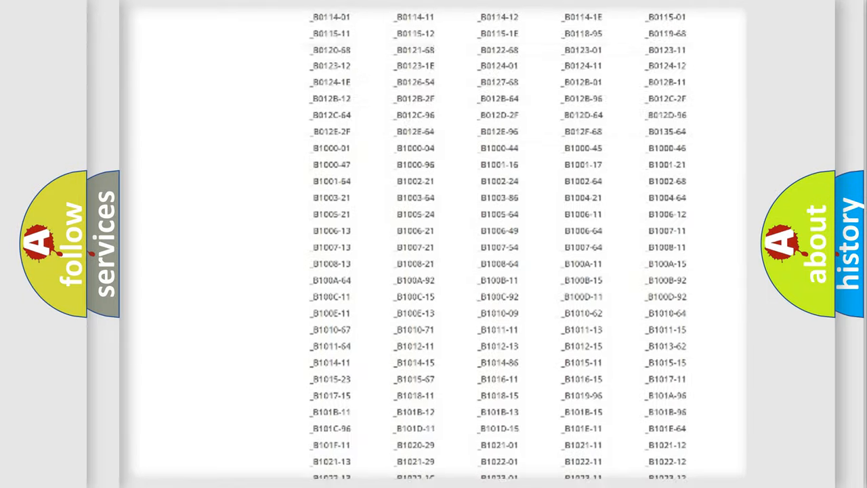
{"action": "scroll", "scroll_direction": "up", "scroll_amount": 3}
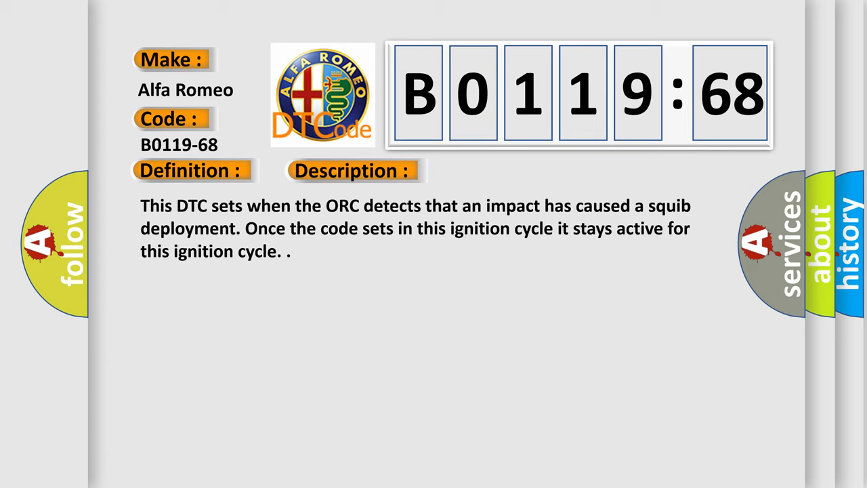
Step: Reveal the Cause text for code B0119-68 below its definition and description
{"action": "left_click", "coordinate": [499, 171]}
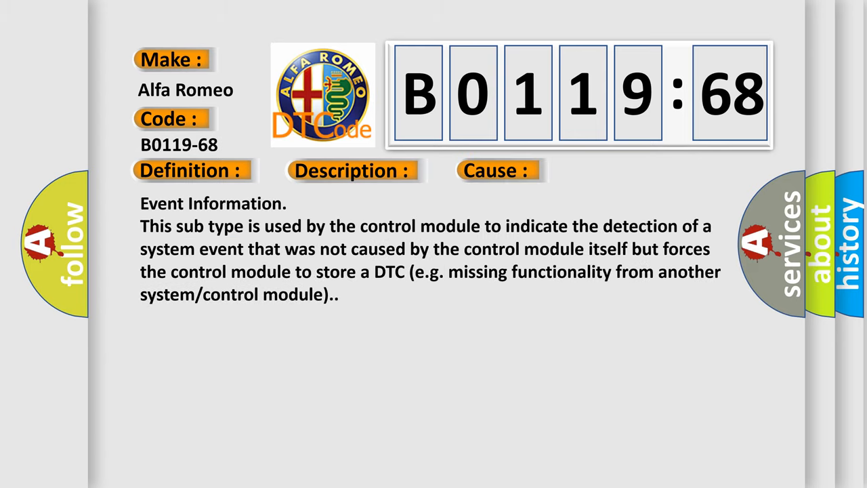